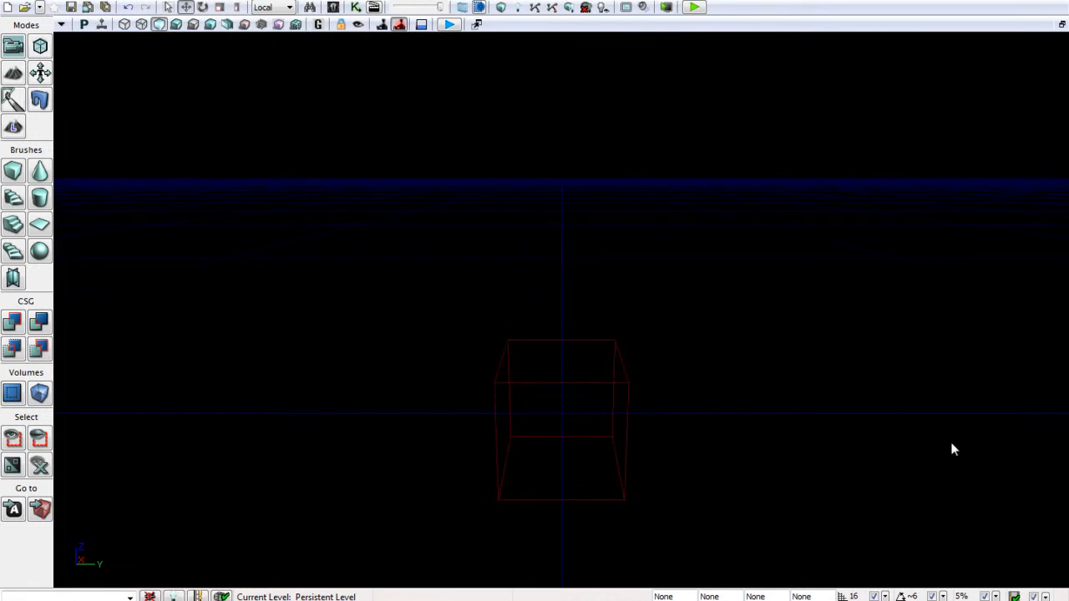
pyautogui.moveTo(550, 234)
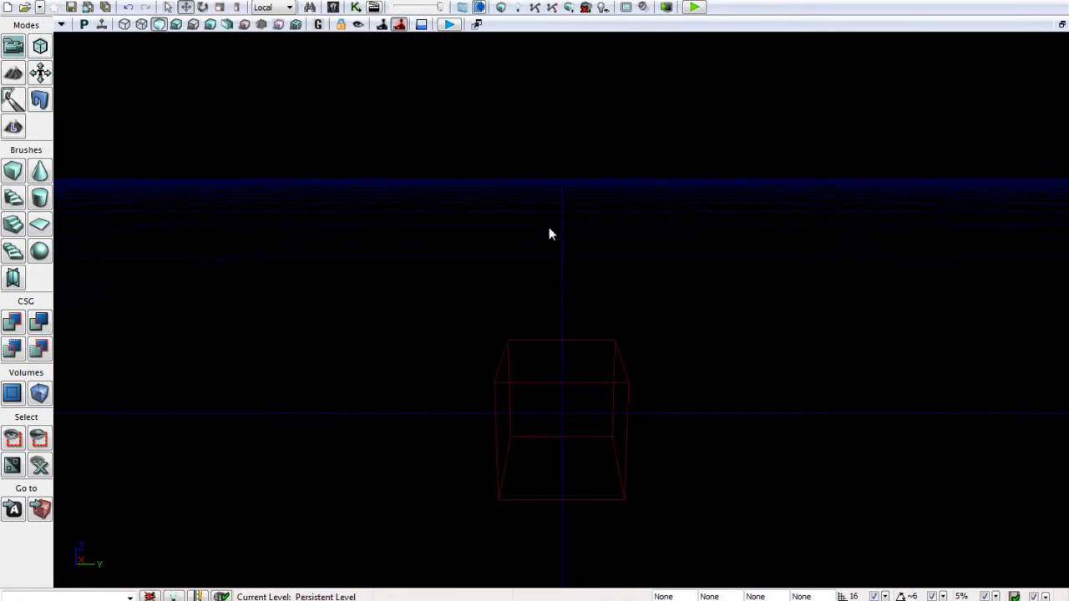
pyautogui.moveTo(492, 548)
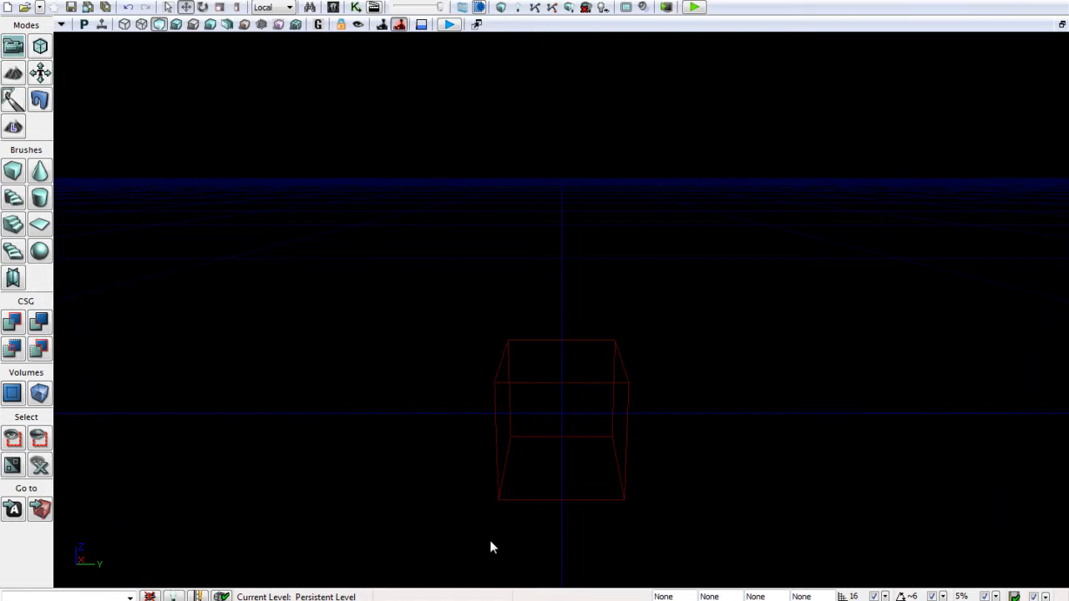
pyautogui.moveTo(607, 503)
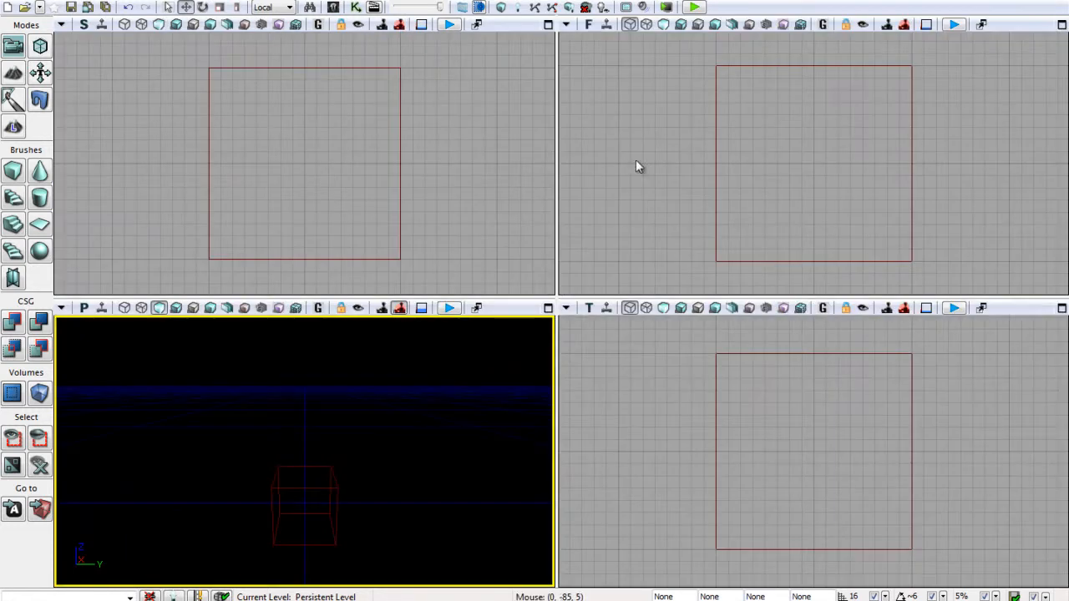
pyautogui.moveTo(591, 450)
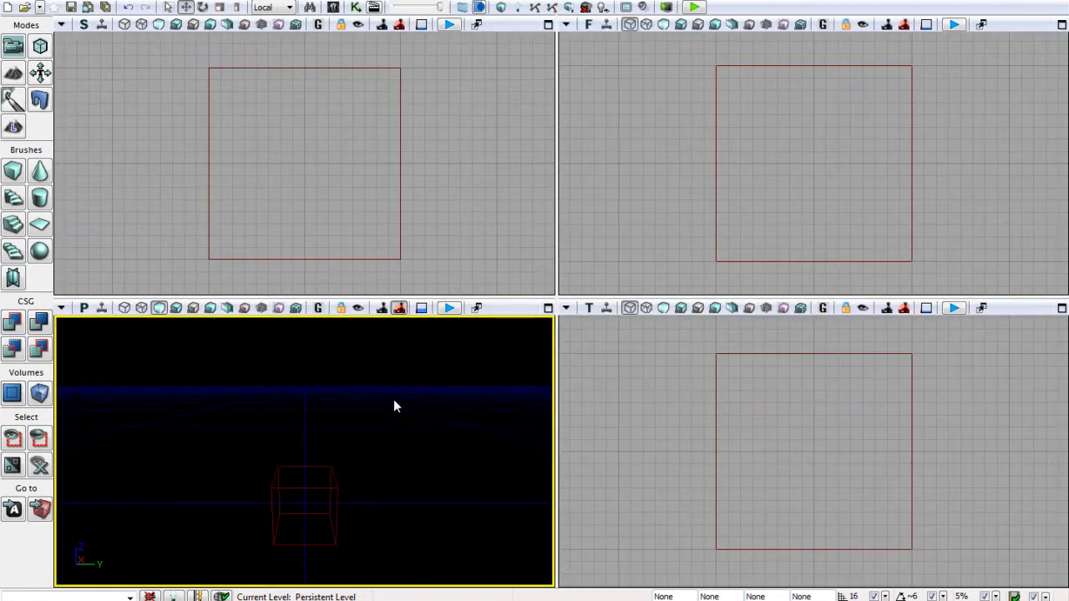
pyautogui.moveTo(390, 424)
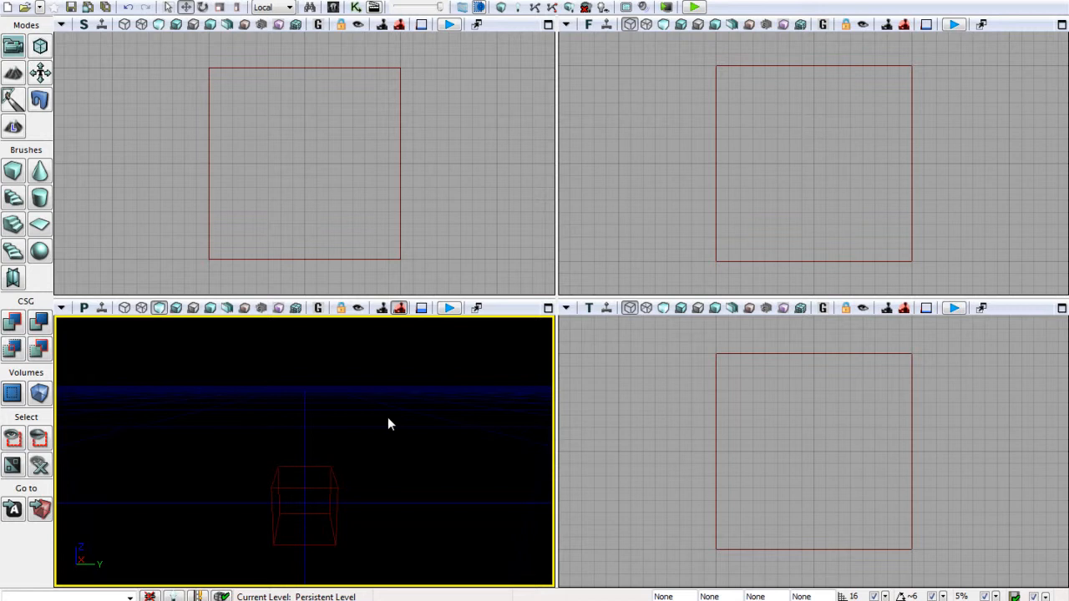
pyautogui.moveTo(339, 492)
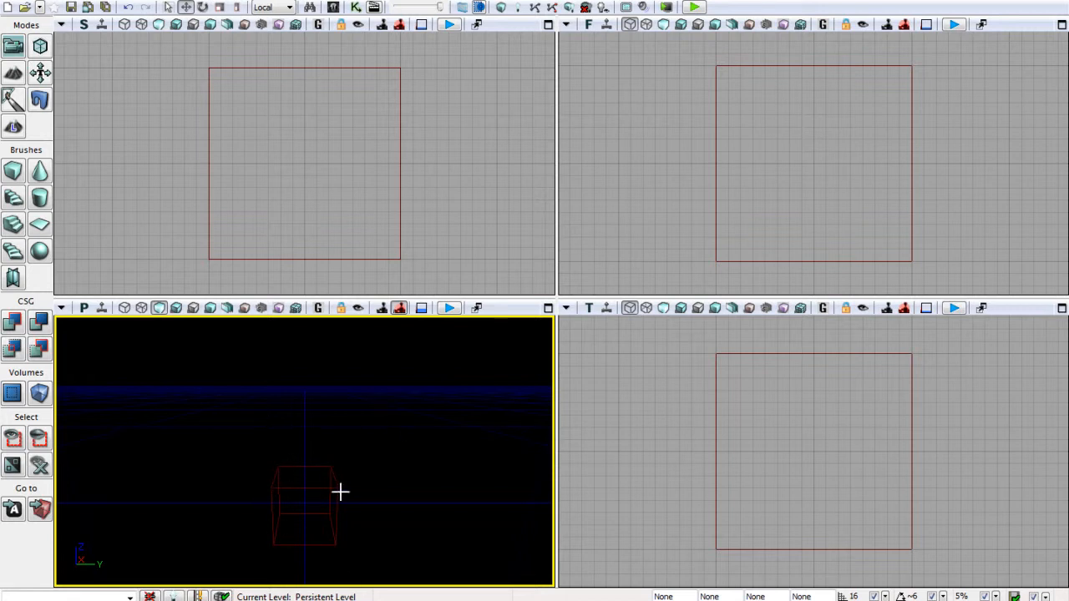
pyautogui.moveTo(298, 512)
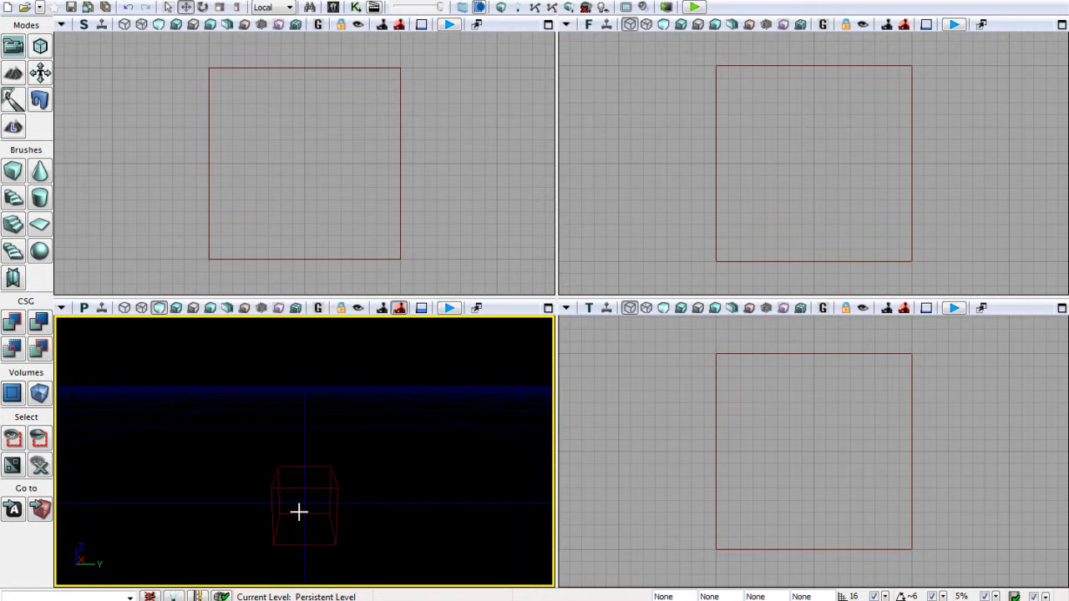
pyautogui.moveTo(238, 481)
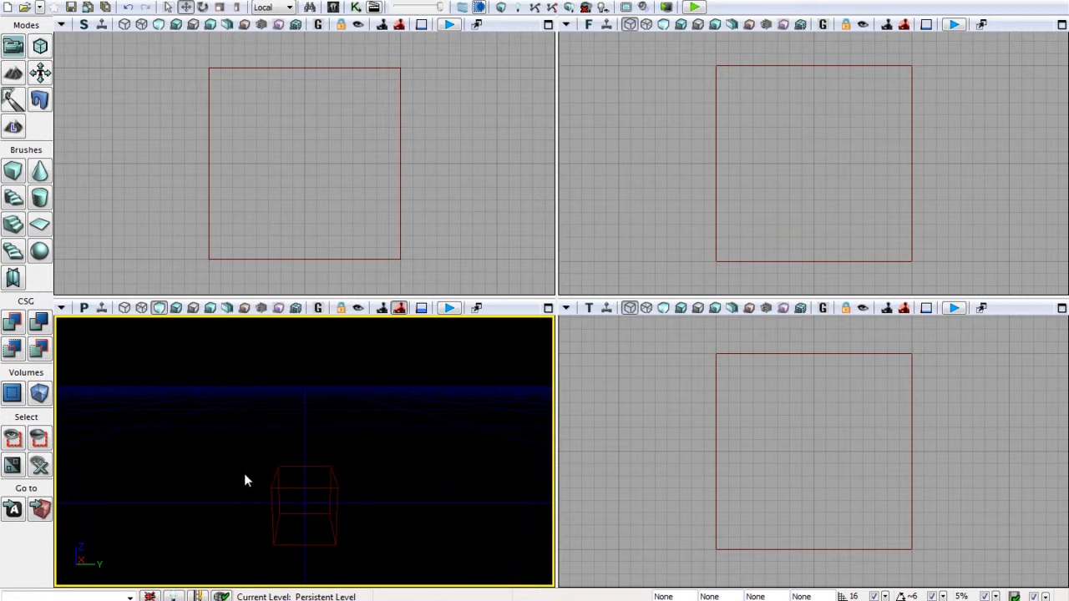
pyautogui.moveTo(292, 349)
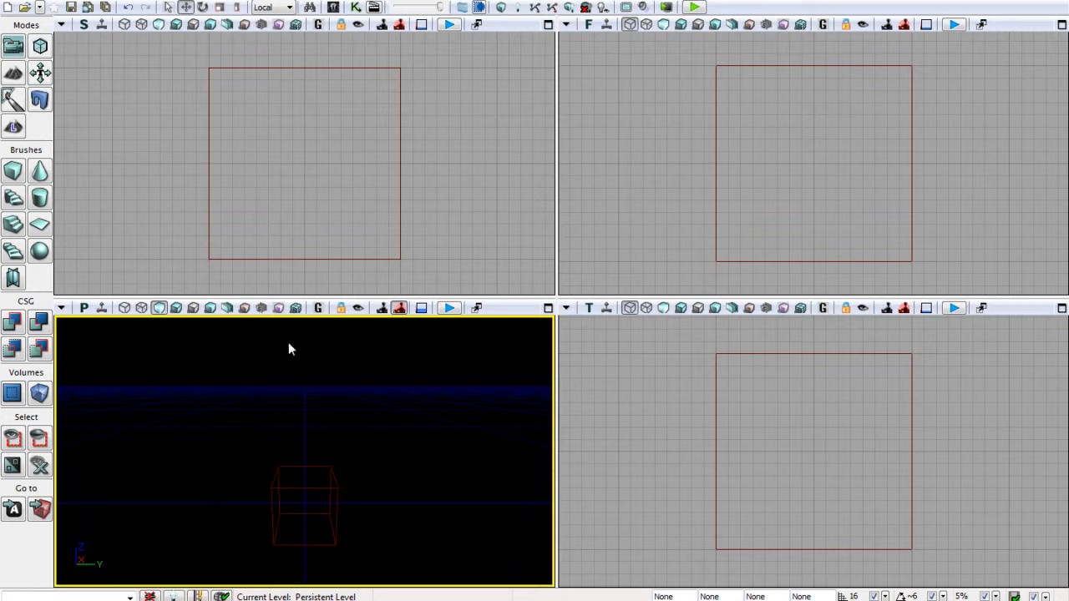
pyautogui.moveTo(226, 313)
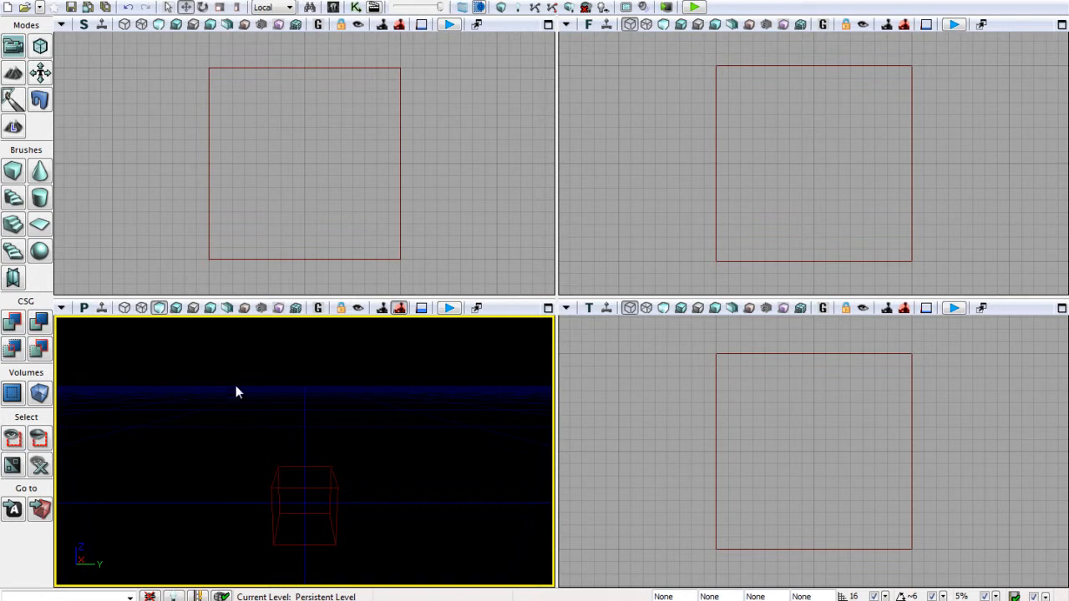
pyautogui.moveTo(310, 430)
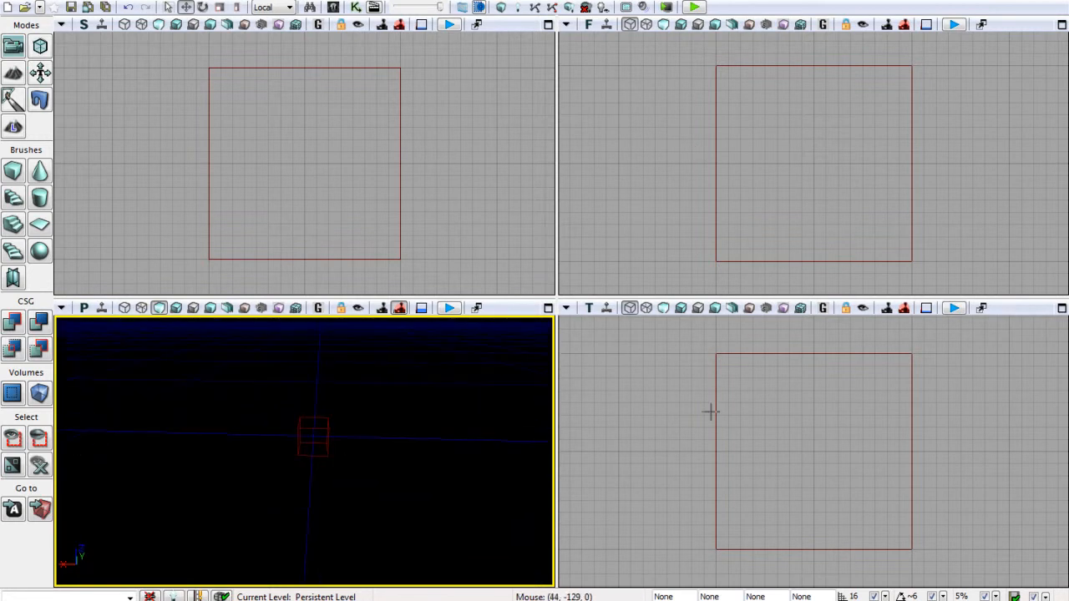
pyautogui.moveTo(418, 204)
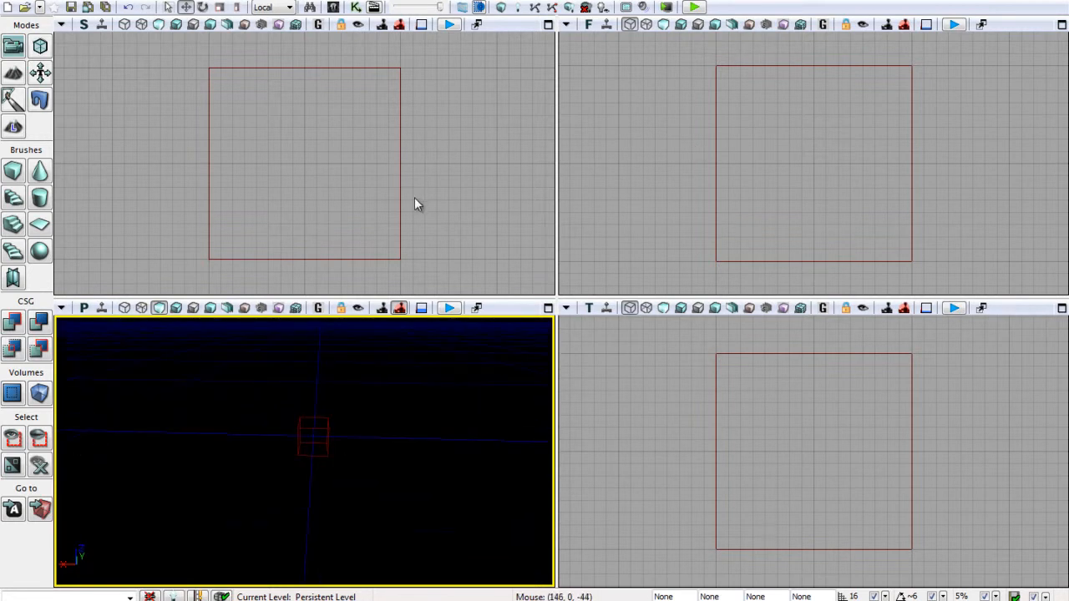
pyautogui.moveTo(11, 224)
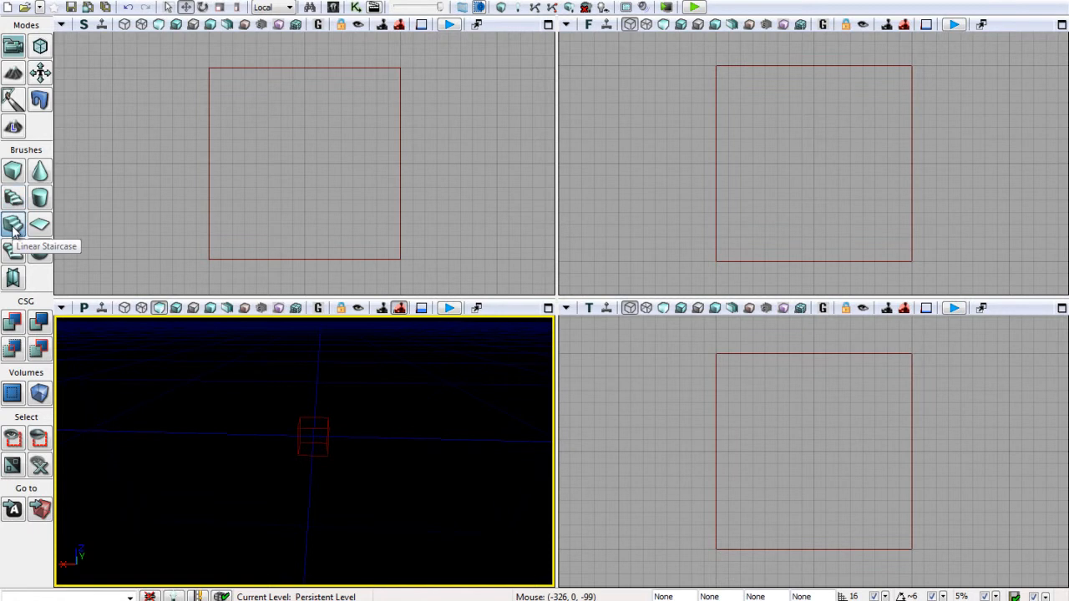
pyautogui.click(14, 226)
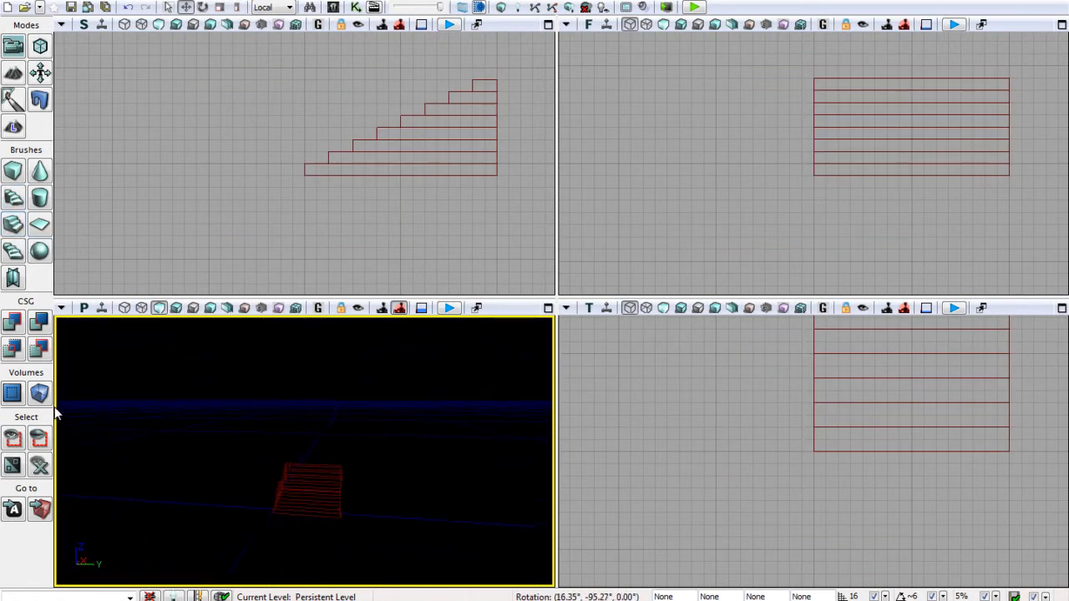
pyautogui.rightClick(405, 288)
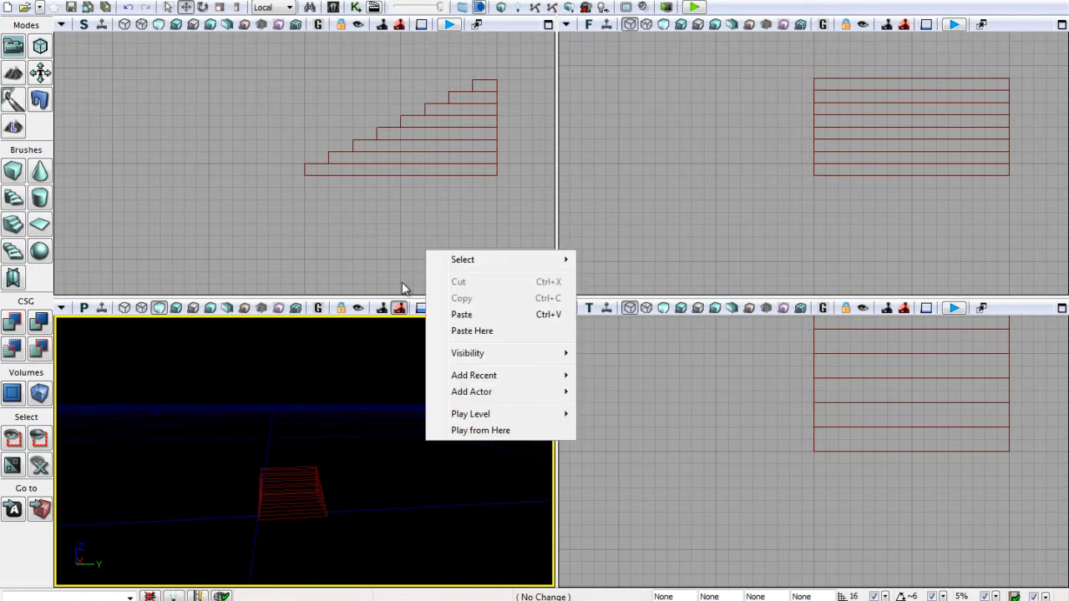
pyautogui.click(335, 217)
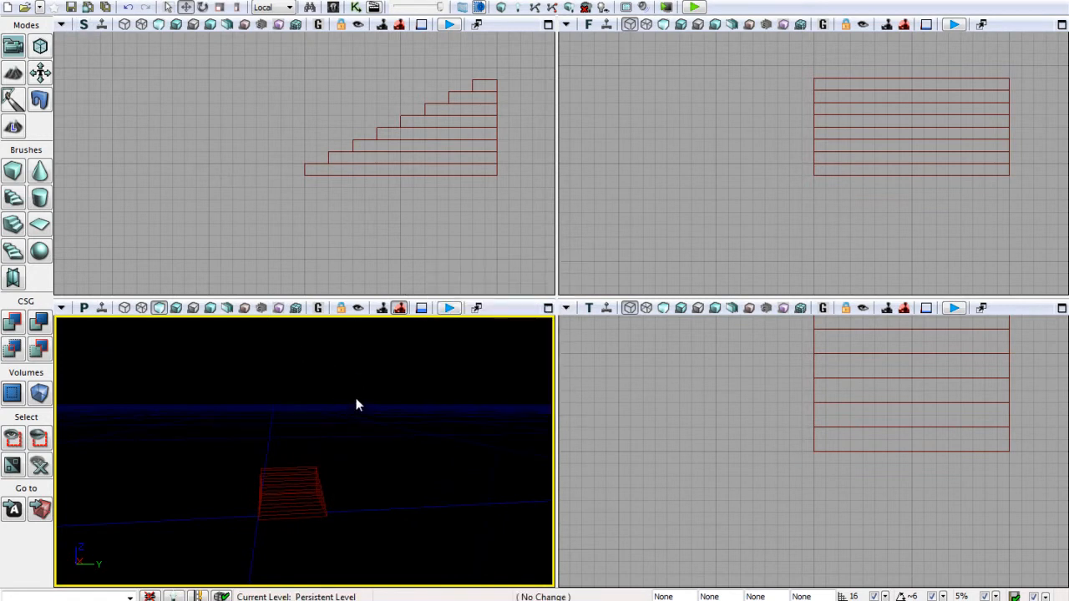
pyautogui.moveTo(355, 405); pyautogui.dragTo(232, 415)
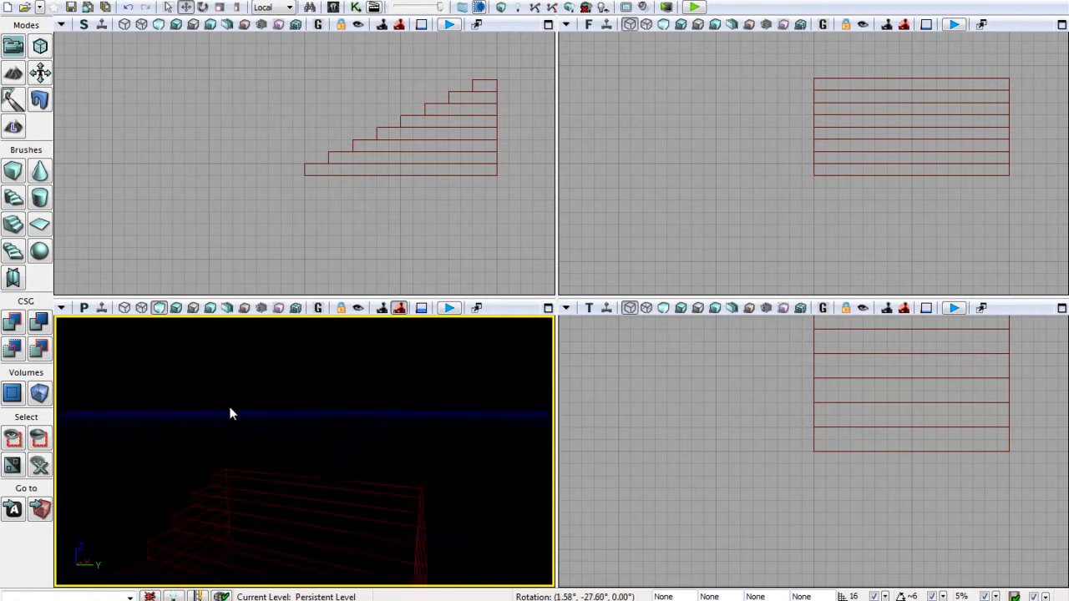
pyautogui.moveTo(233, 415); pyautogui.dragTo(333, 461)
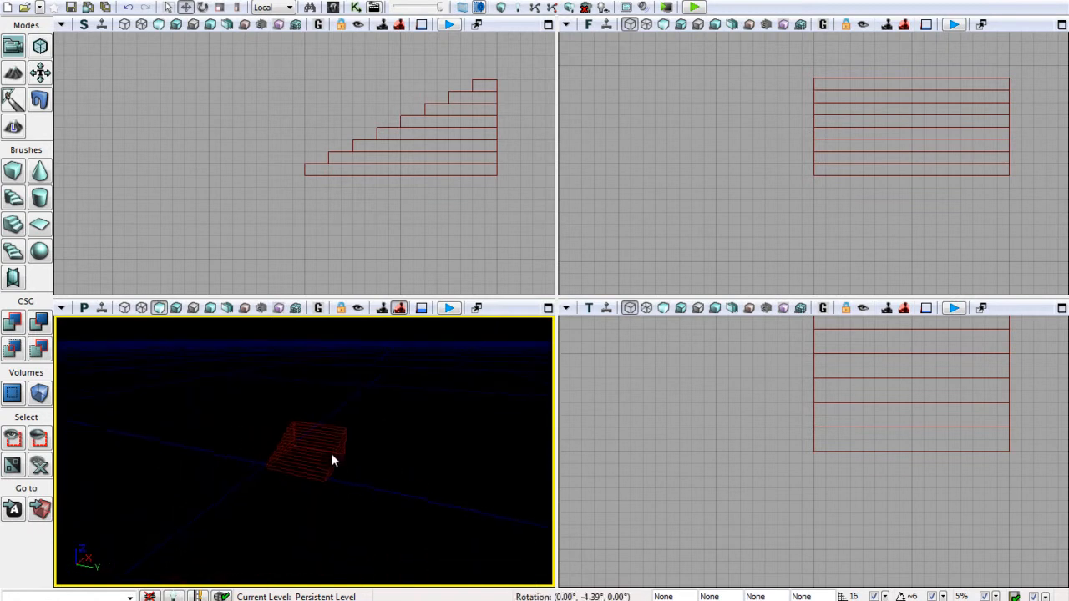
pyautogui.moveTo(333, 460); pyautogui.dragTo(136, 410)
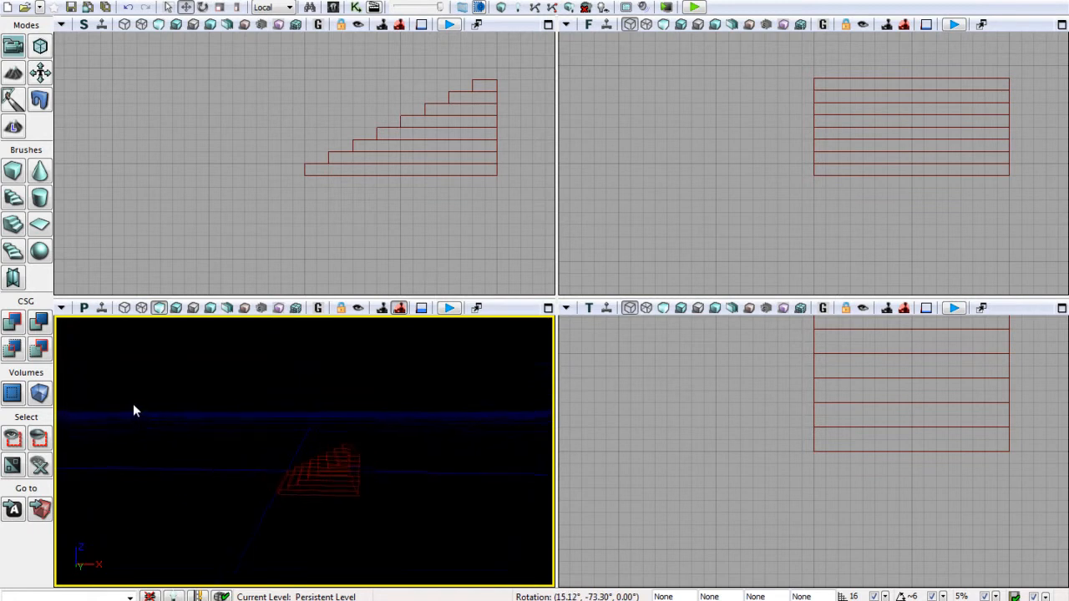
pyautogui.moveTo(136, 410); pyautogui.dragTo(176, 378)
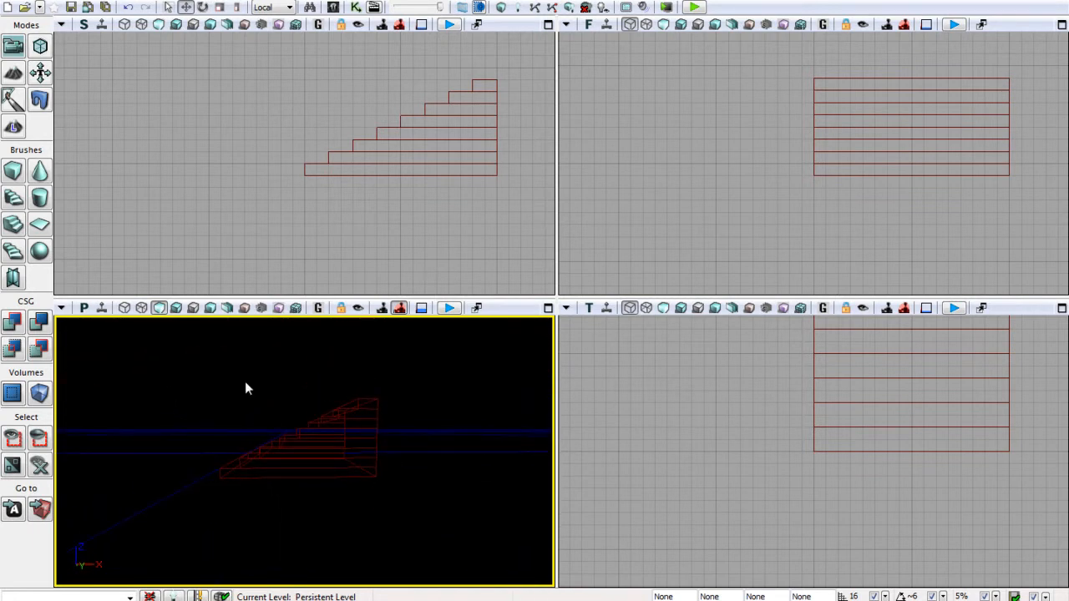
pyautogui.moveTo(518, 155)
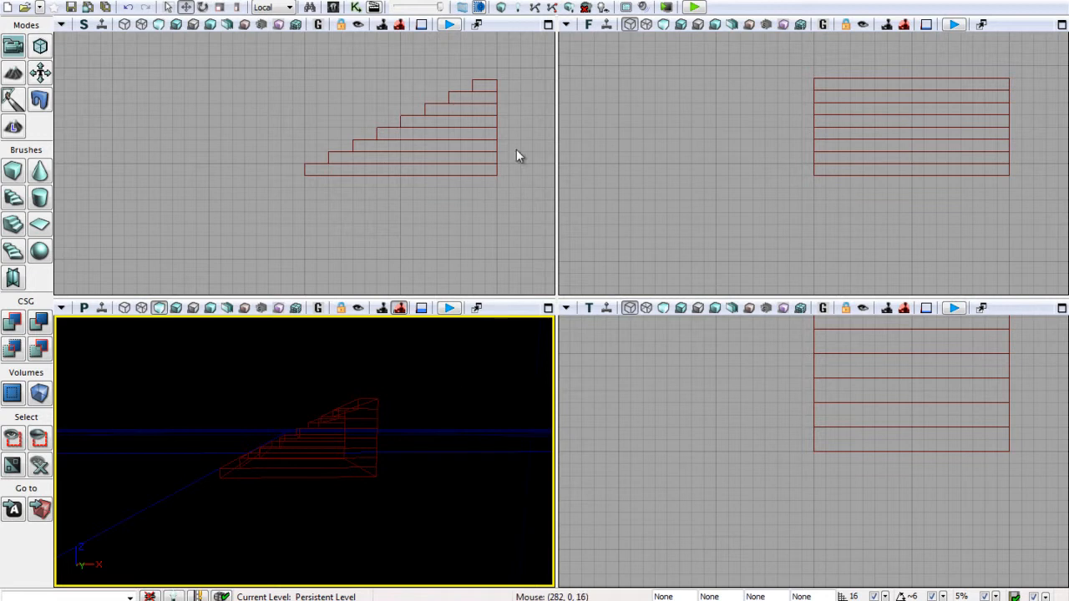
pyautogui.moveTo(300, 169)
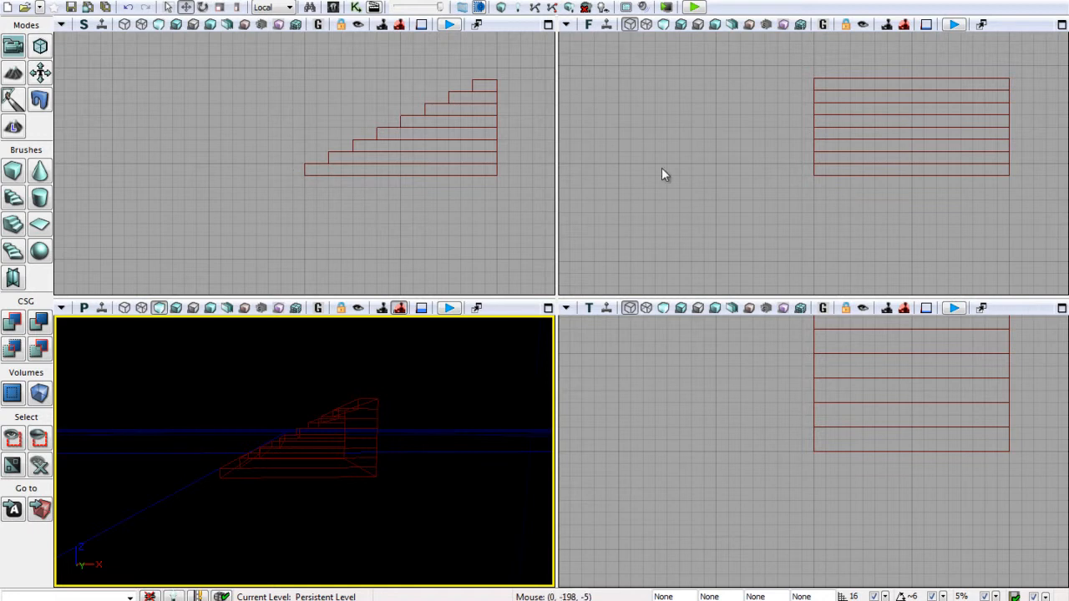
# Activate the Front view, then orbit and pull back the perspective camera around the staircase.
pyautogui.click(665, 174)
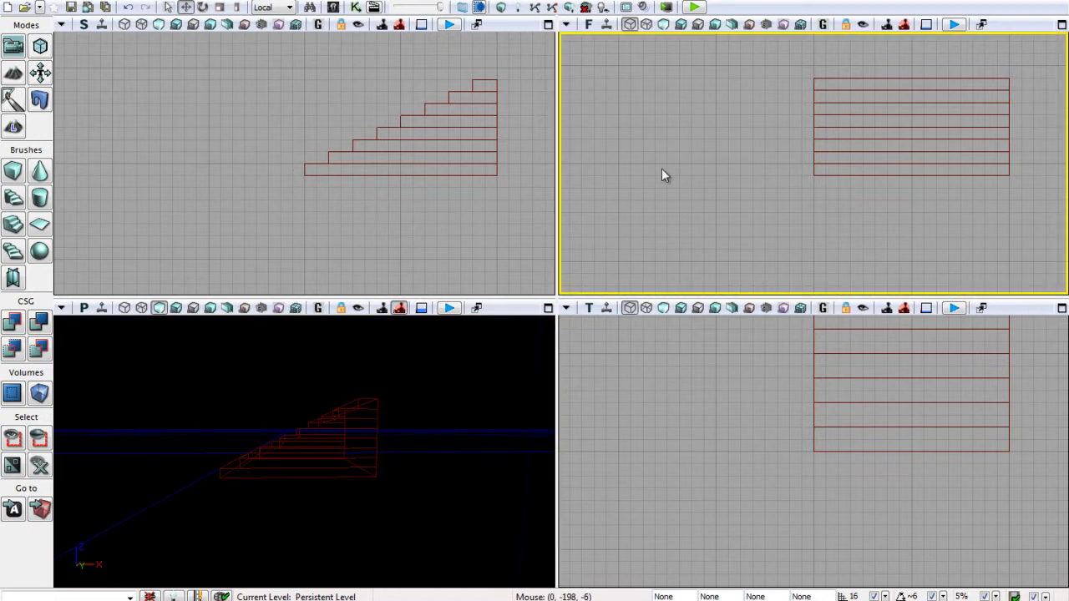
pyautogui.moveTo(301, 434); pyautogui.dragTo(497, 426)
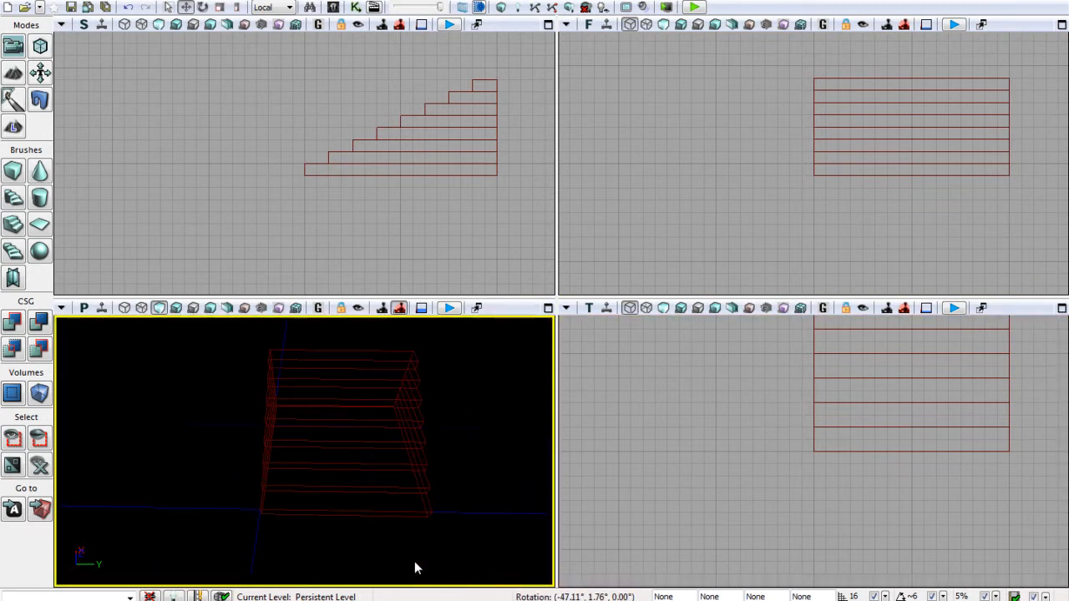
pyautogui.moveTo(417, 568); pyautogui.dragTo(441, 565)
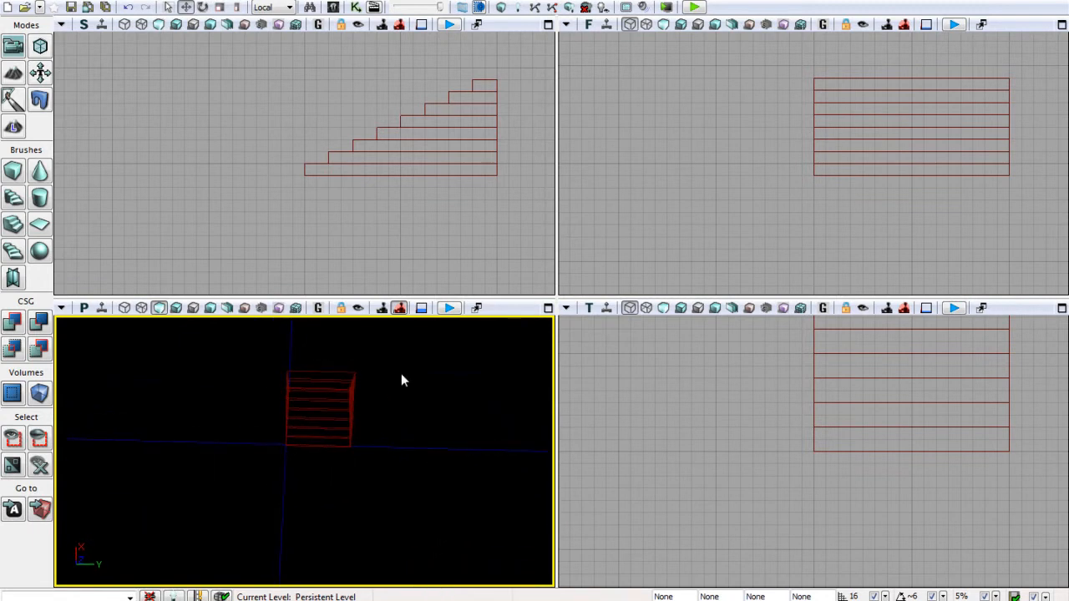
pyautogui.moveTo(376, 489)
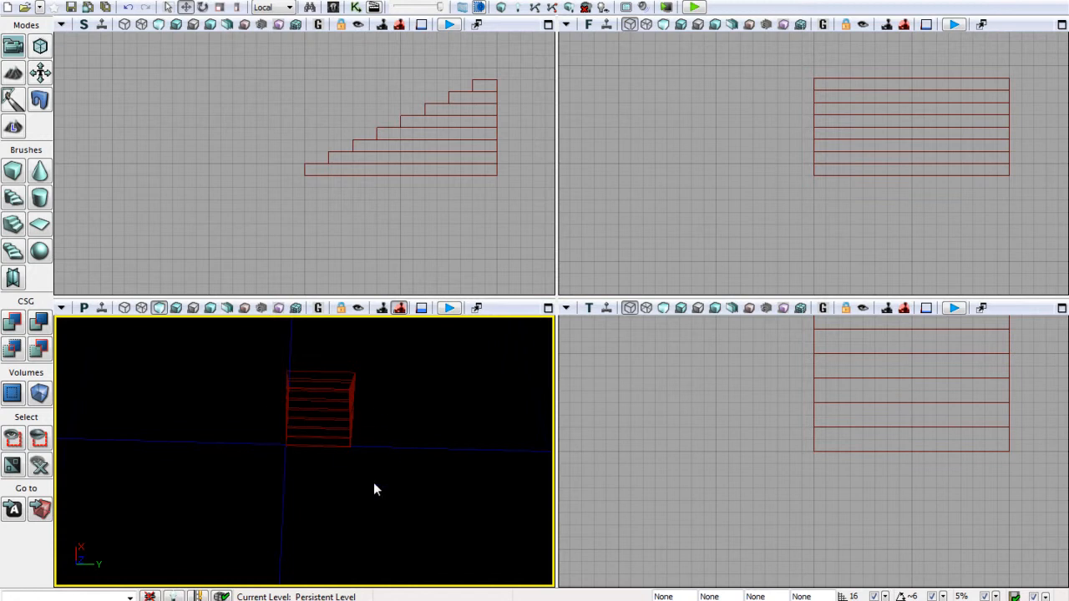
pyautogui.click(781, 403)
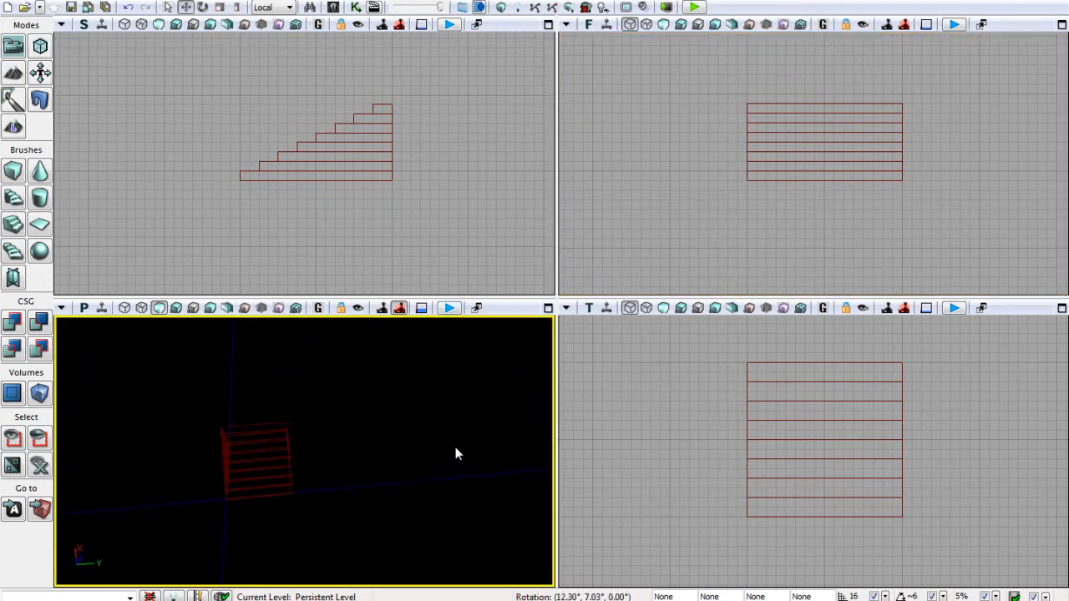
pyautogui.moveTo(455, 454); pyautogui.dragTo(284, 379)
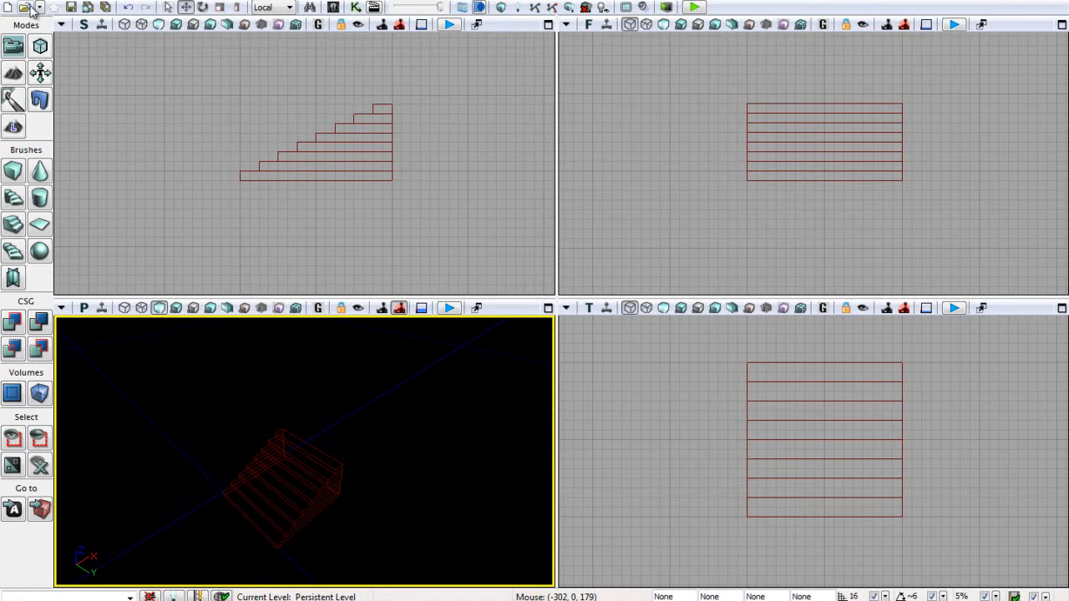
# Start opening another map and decline saving the Untitled_2 package.
pyautogui.click(31, 5)
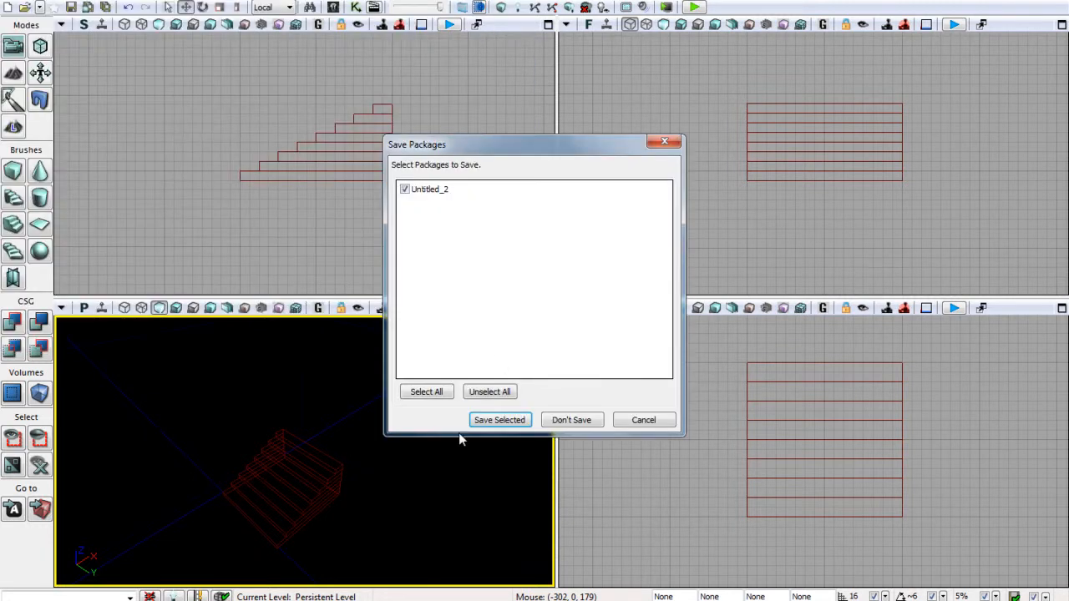
pyautogui.click(500, 419)
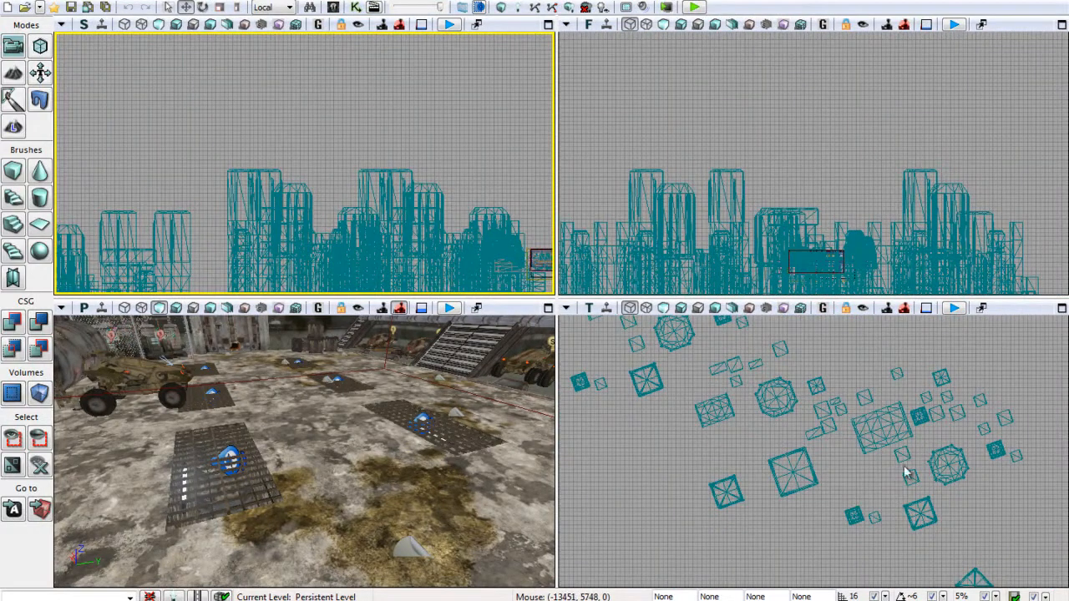
pyautogui.moveTo(954, 499)
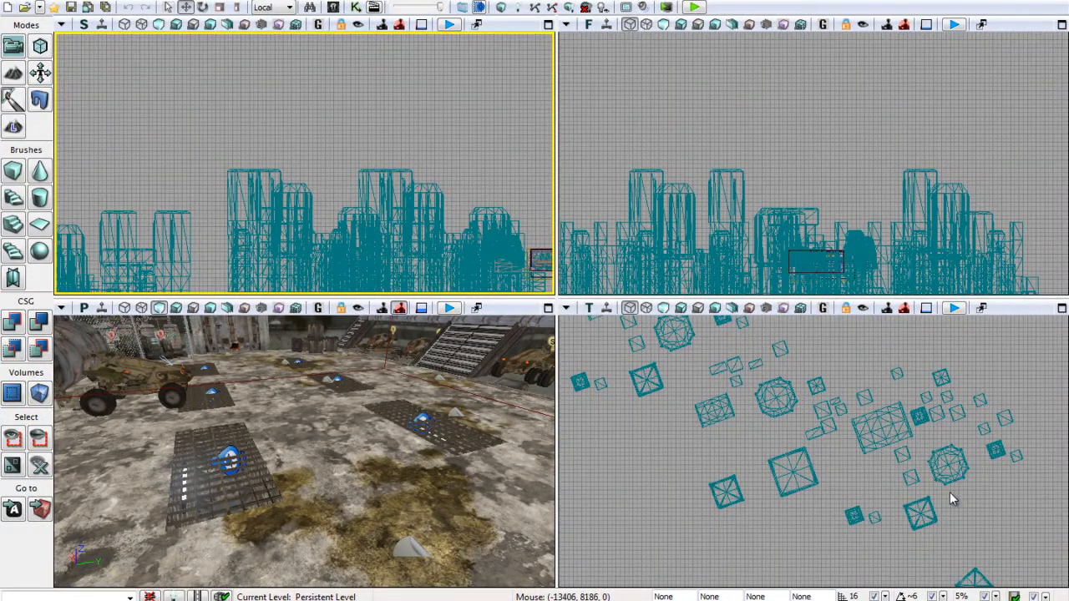
pyautogui.moveTo(754, 85)
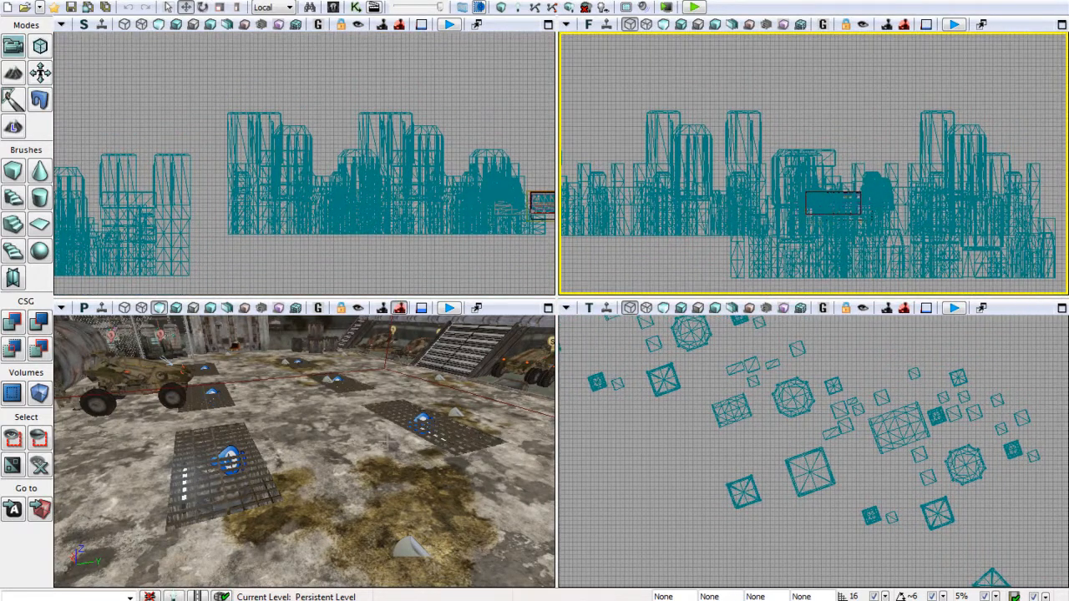
# Reframe the opened hangar map by dragging in the Front viewport.
pyautogui.moveTo(300, 451); pyautogui.dragTo(368, 384)
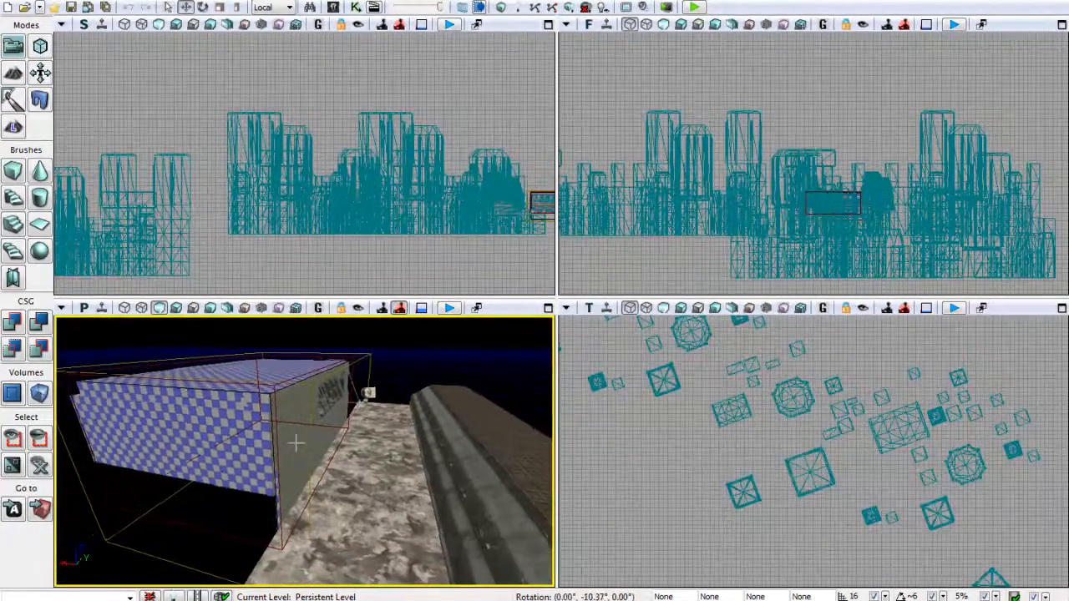
# Fly the perspective camera around the checkered building and dismiss the low virtual memory warning.
pyautogui.moveTo(297, 443); pyautogui.dragTo(359, 484)
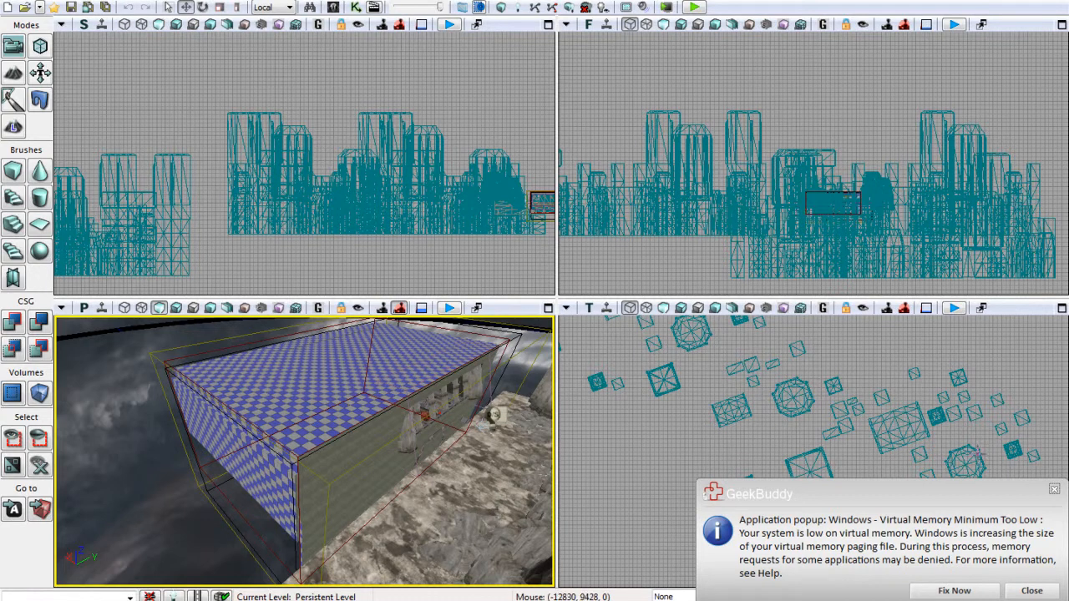
pyautogui.click(1044, 591)
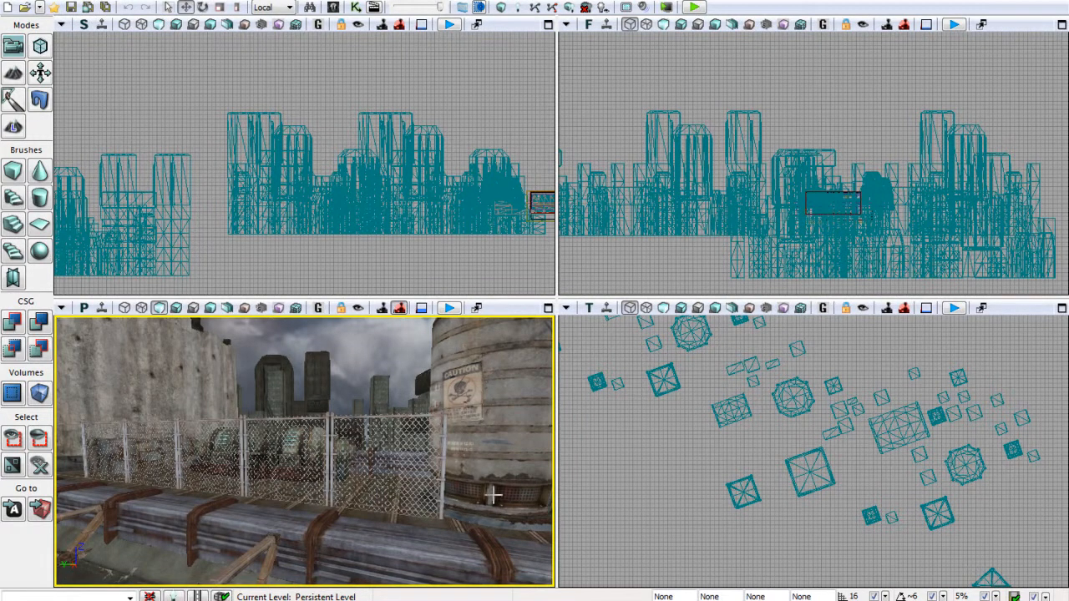
# Fly the perspective camera over the courtyard with the large tanks and vehicle.
pyautogui.moveTo(493, 497); pyautogui.dragTo(351, 557)
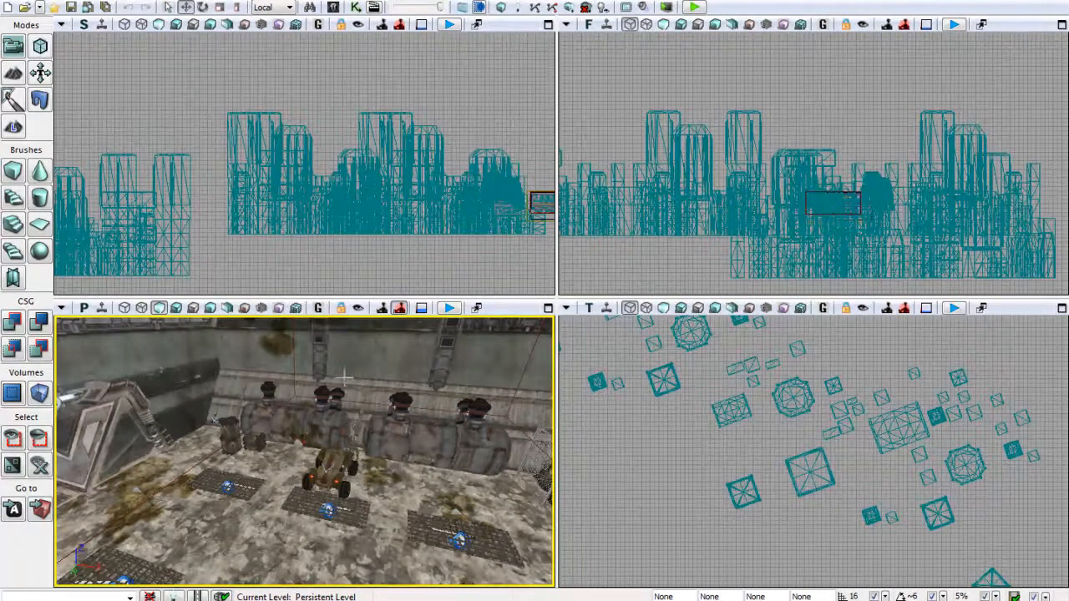
pyautogui.moveTo(211, 307)
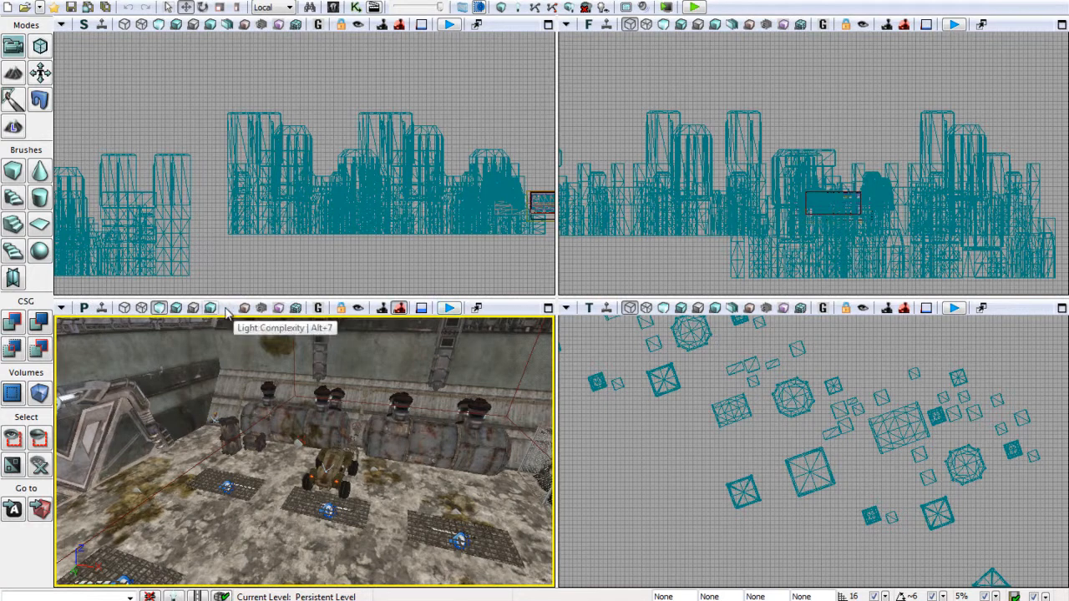
pyautogui.moveTo(955, 24)
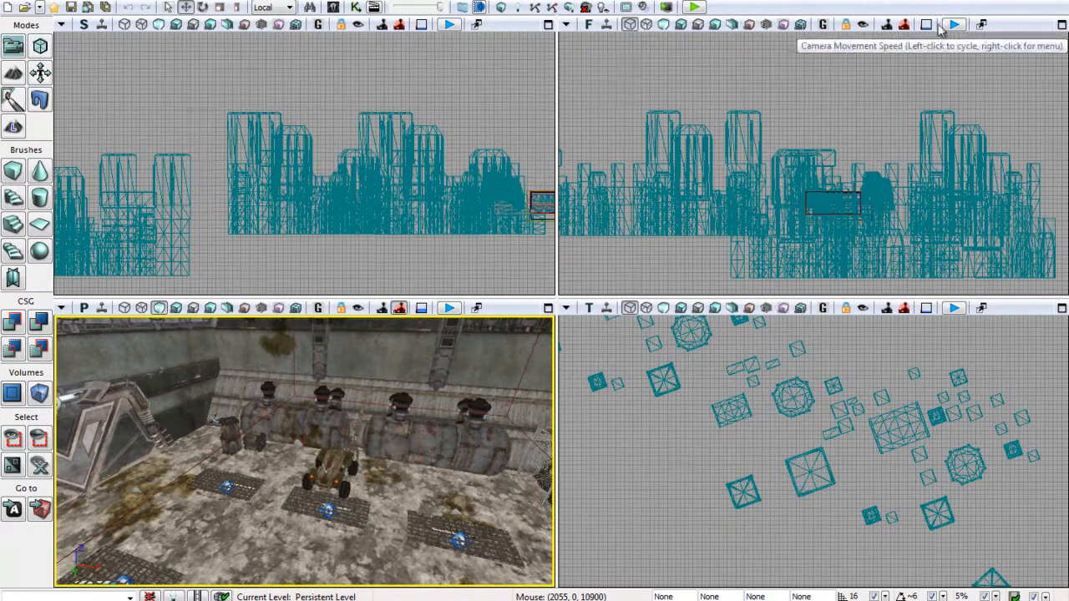